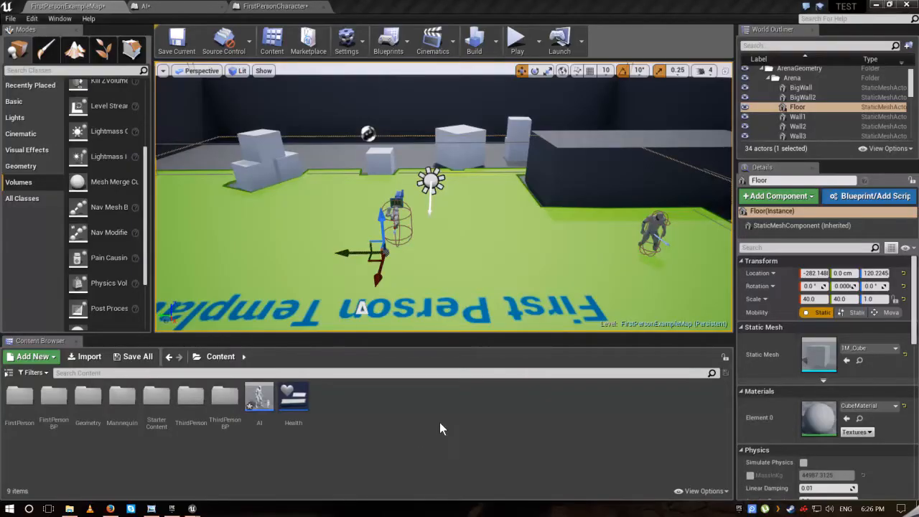
mouse_move(445, 431)
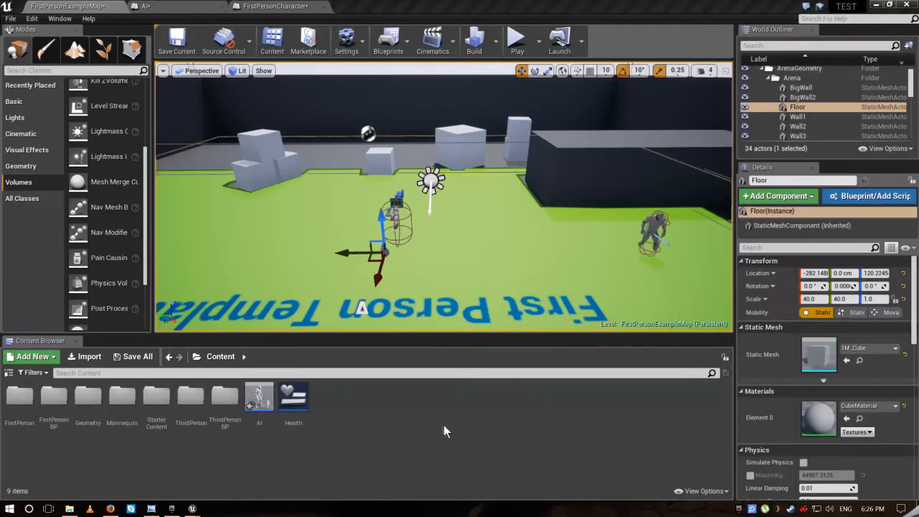
mouse_move(415, 413)
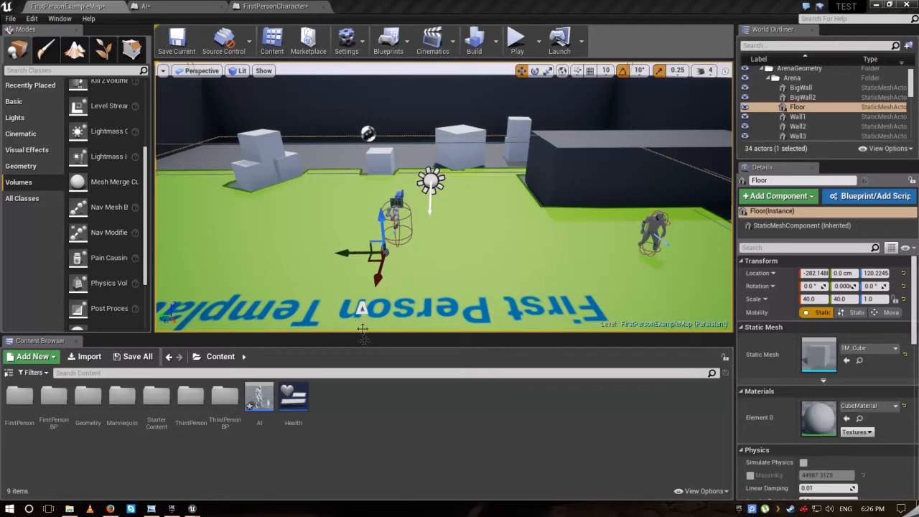
mouse_move(242, 221)
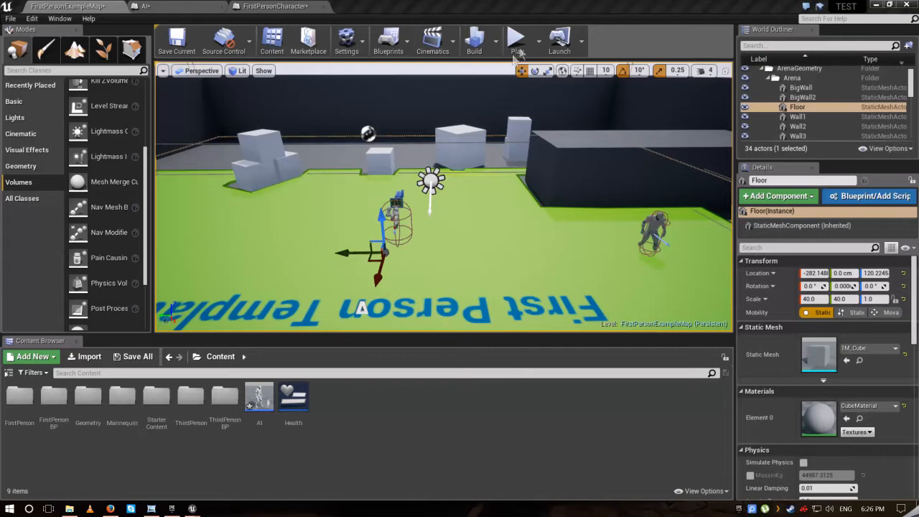
Step: After play-testing the level, add an Apply Damage node to AI MoveTo's On Success pin
click(519, 36)
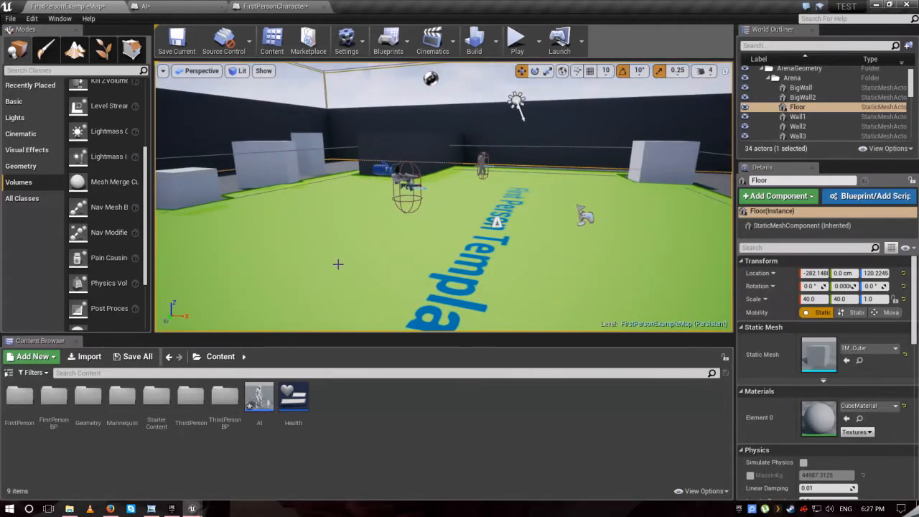
mouse_move(465, 155)
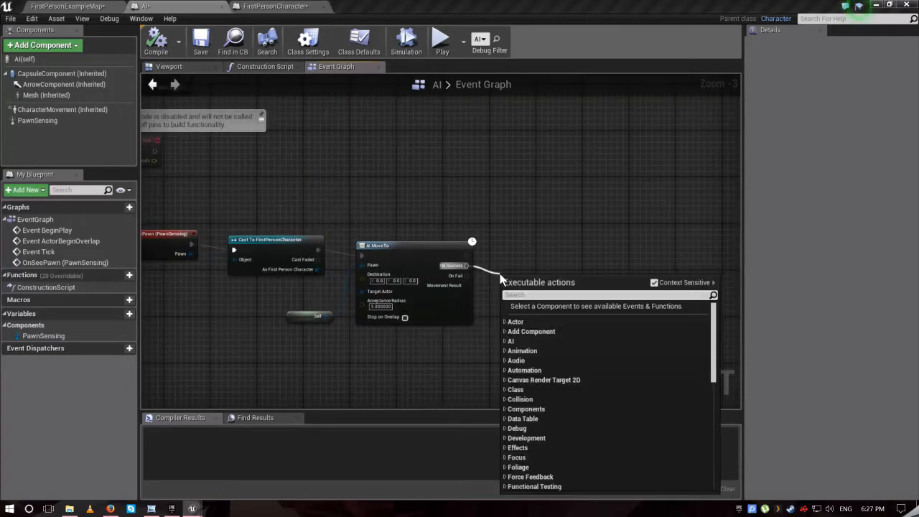
text(apply)
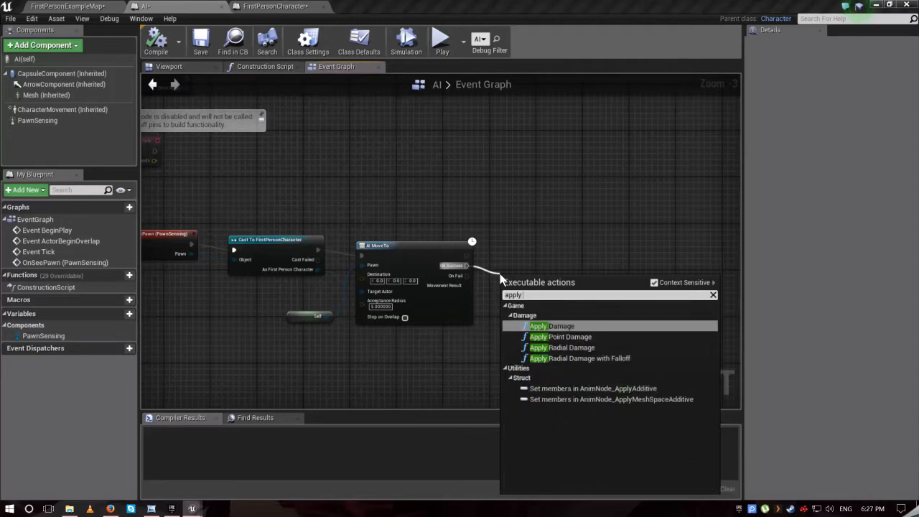
click(538, 325)
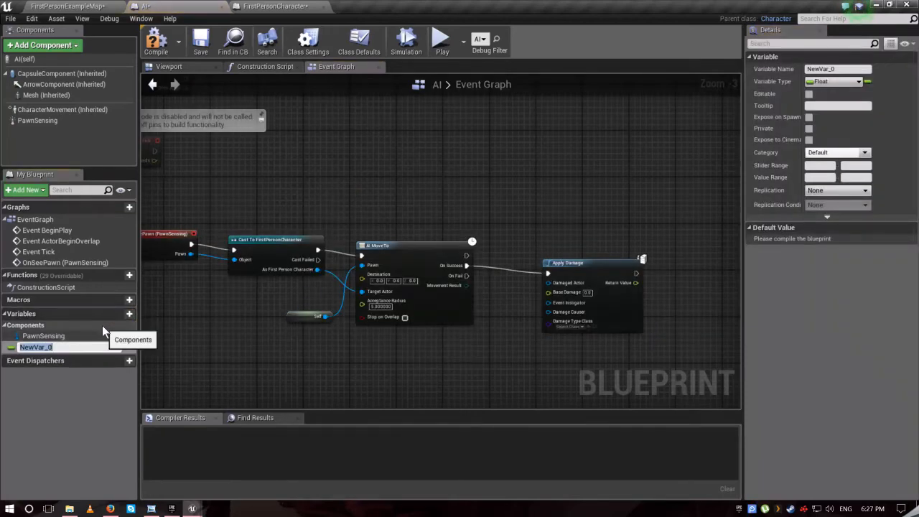
Step: Name the float variable Damage, wire it into Base Damage, and return to the level
text(Damage)
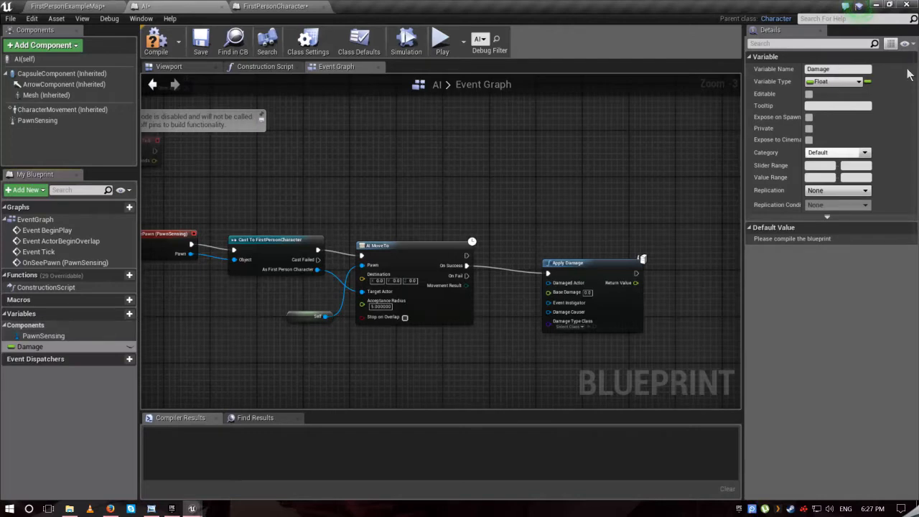
mouse_move(844, 92)
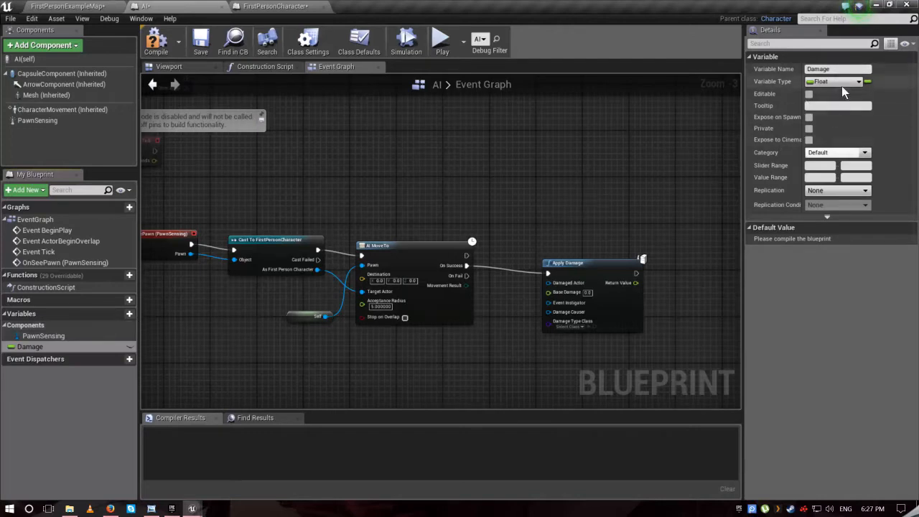
click(864, 81)
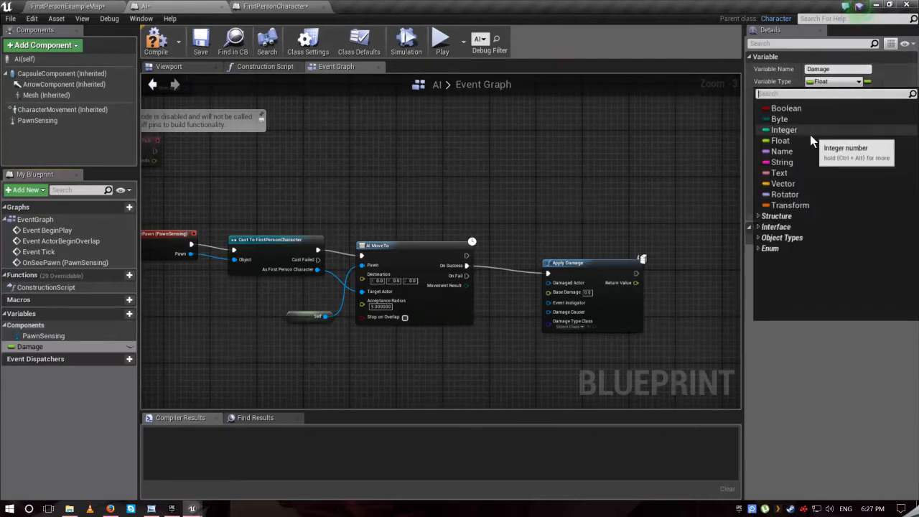
click(29, 346)
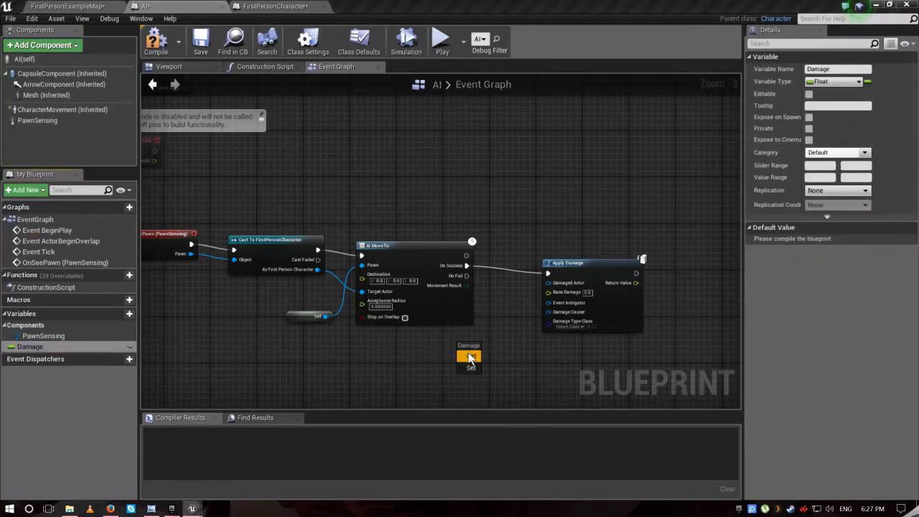
drag(477, 356, 549, 292)
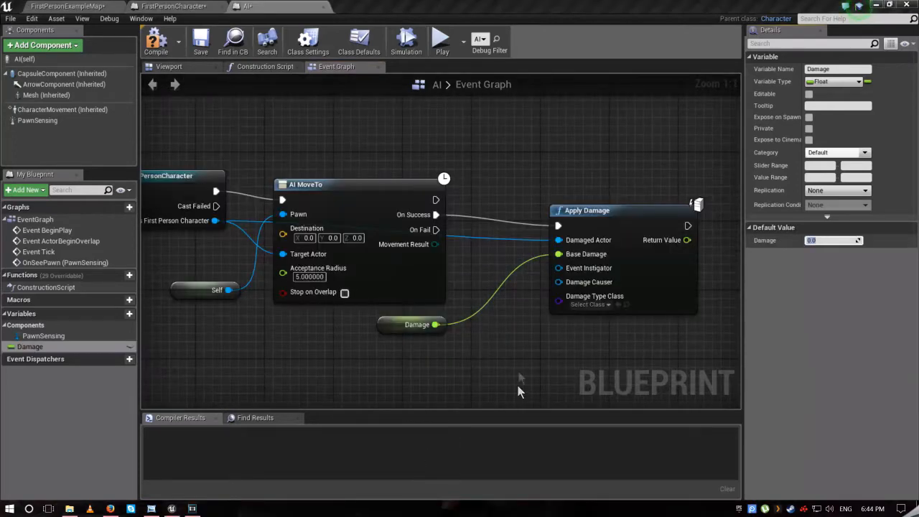
mouse_move(154, 41)
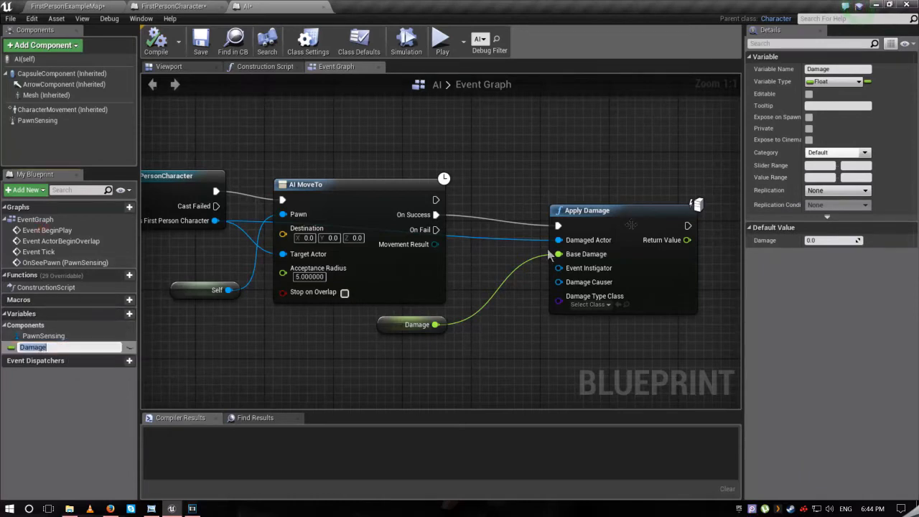
click(829, 240)
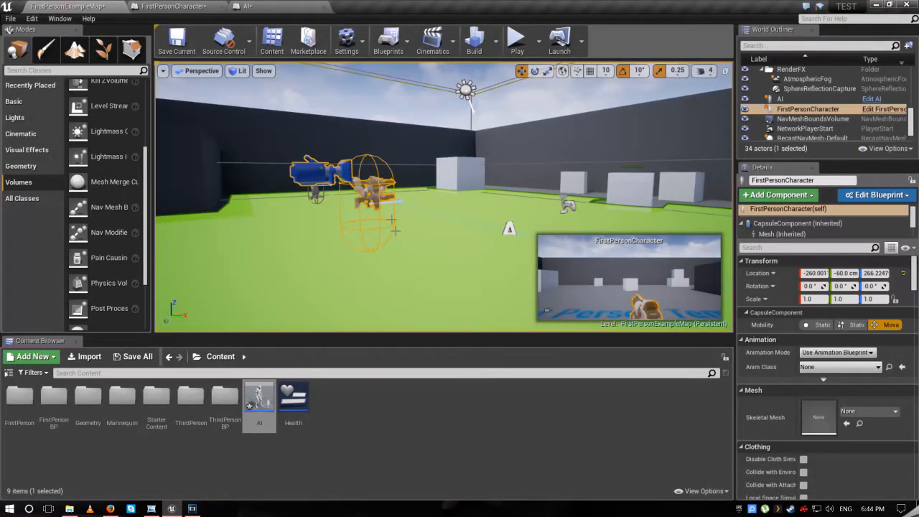
Step: Open the FirstPersonCharacter blueprint via Edit Blueprint
click(792, 107)
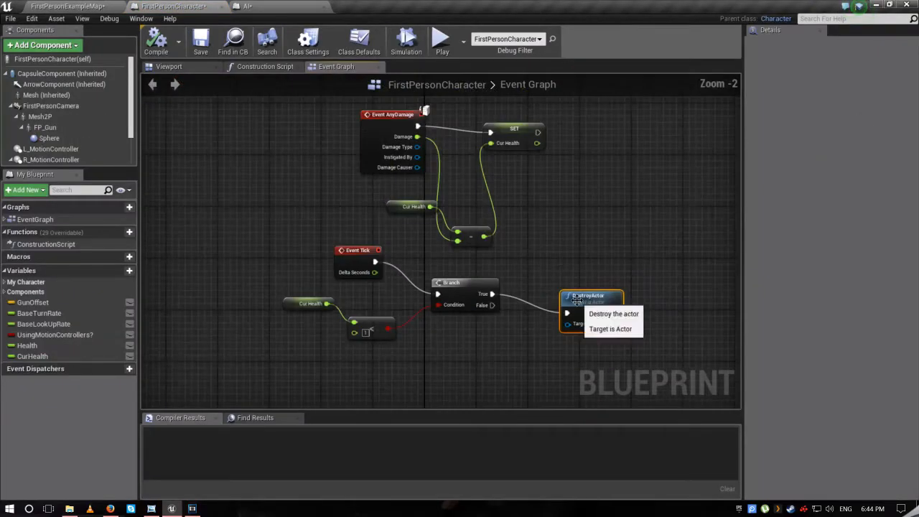
mouse_move(340, 135)
text(event)
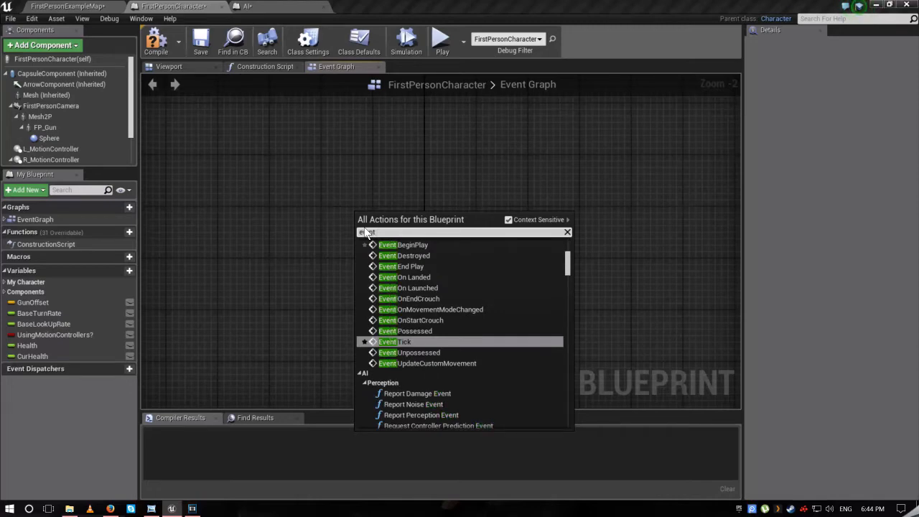
Step: Add Event AnyDamage, a Set CurHealth node and a CurHealth getter, linking the event to the setter
text(any)
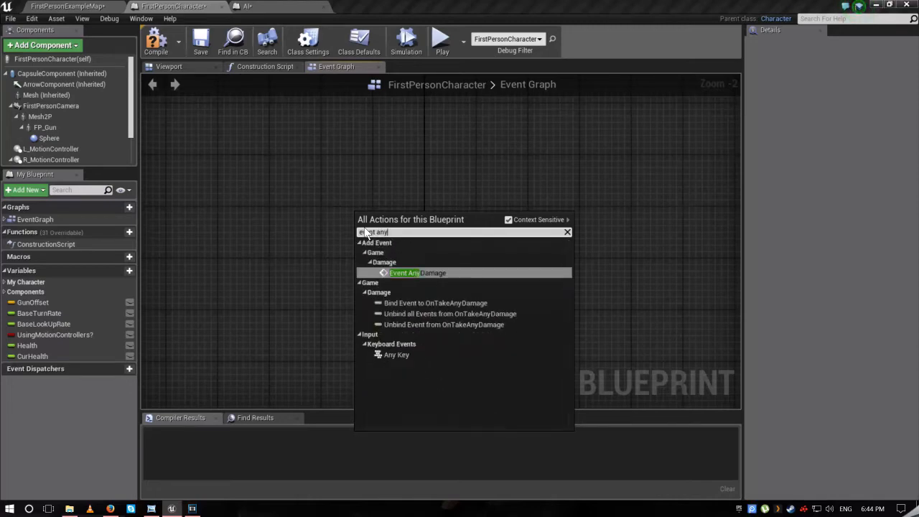
text(da)
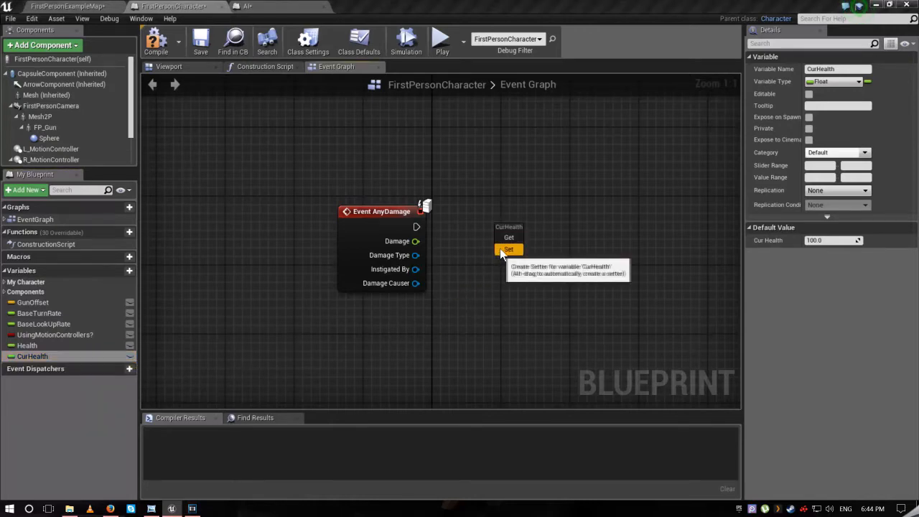
click(509, 249)
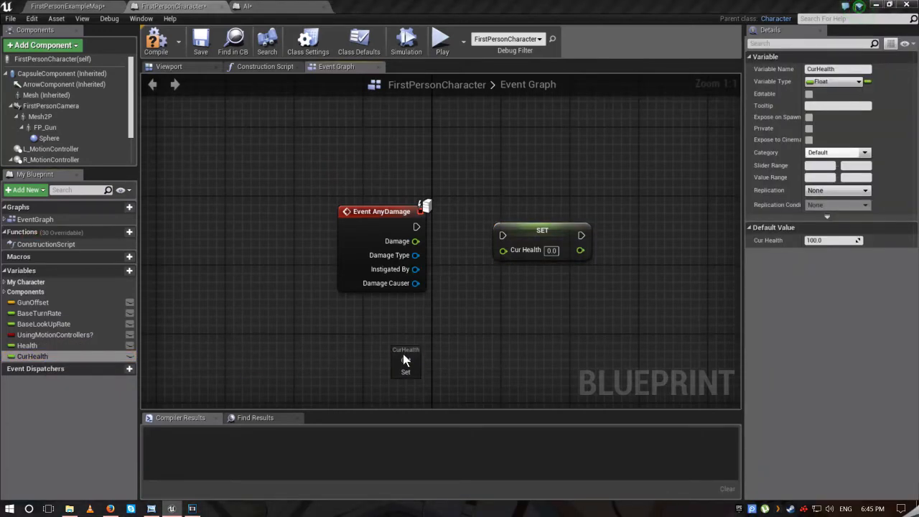
click(406, 359)
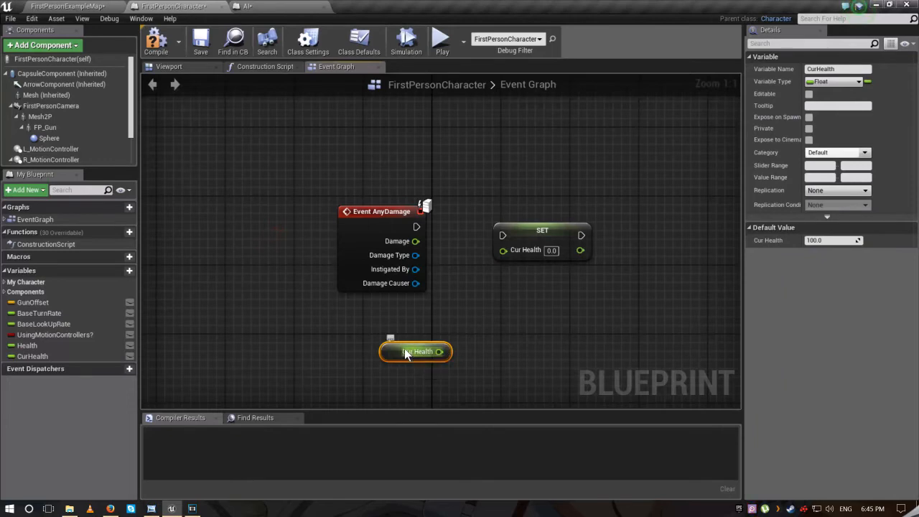
mouse_move(32, 356)
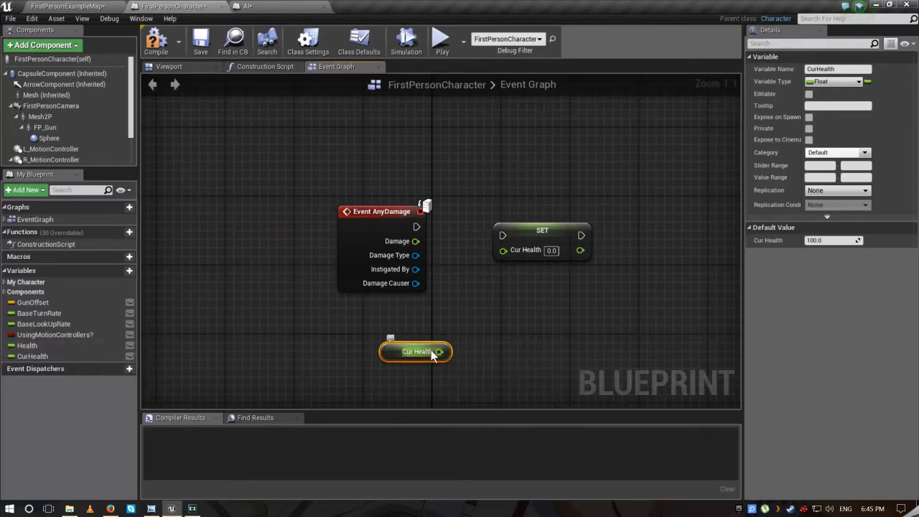
drag(415, 241, 494, 250)
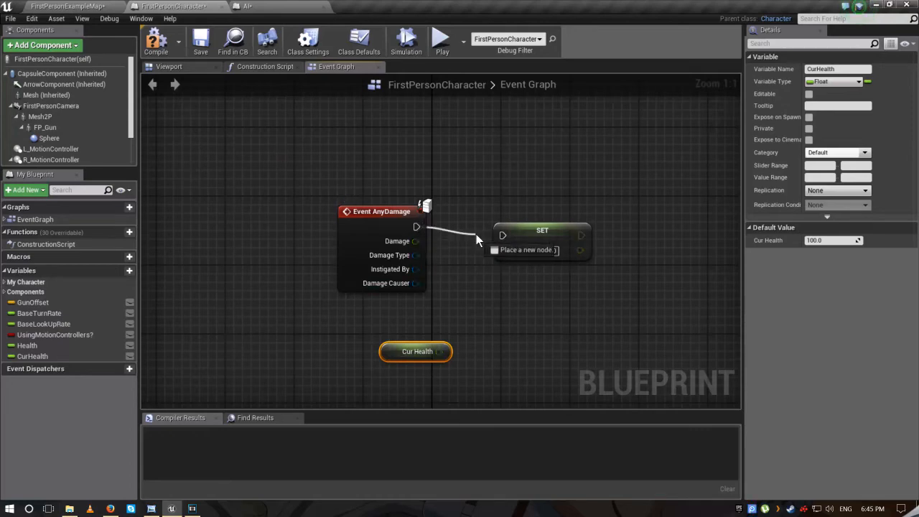
click(525, 250)
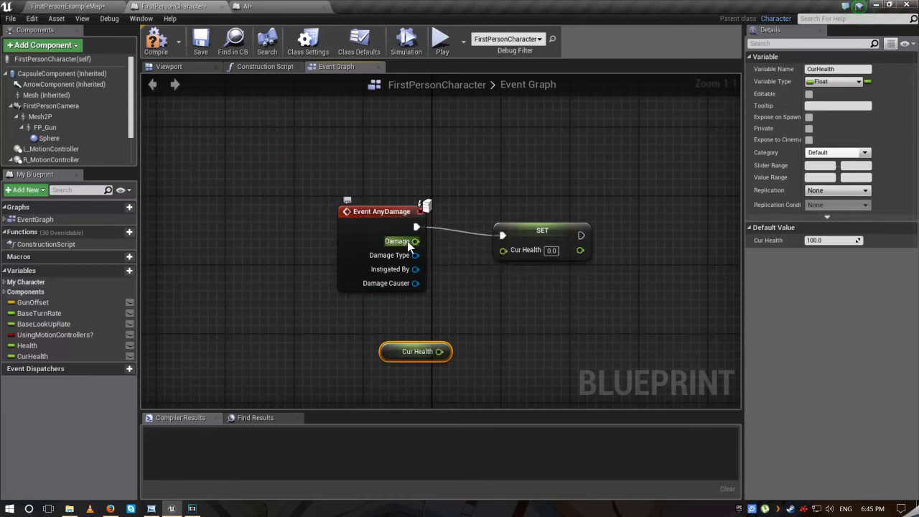
Step: Subtract Damage from Cur Health and feed the result into Set CurHealth
drag(416, 241, 454, 294)
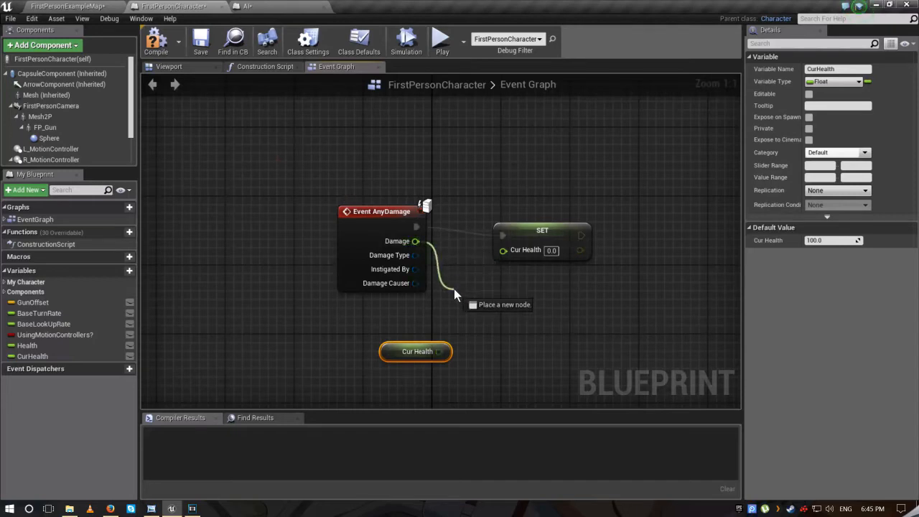
click(455, 296)
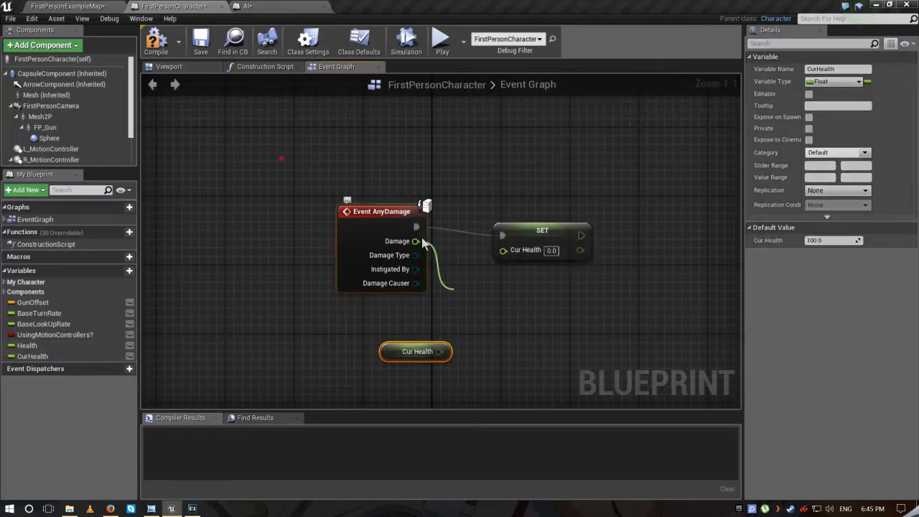
drag(439, 351, 483, 374)
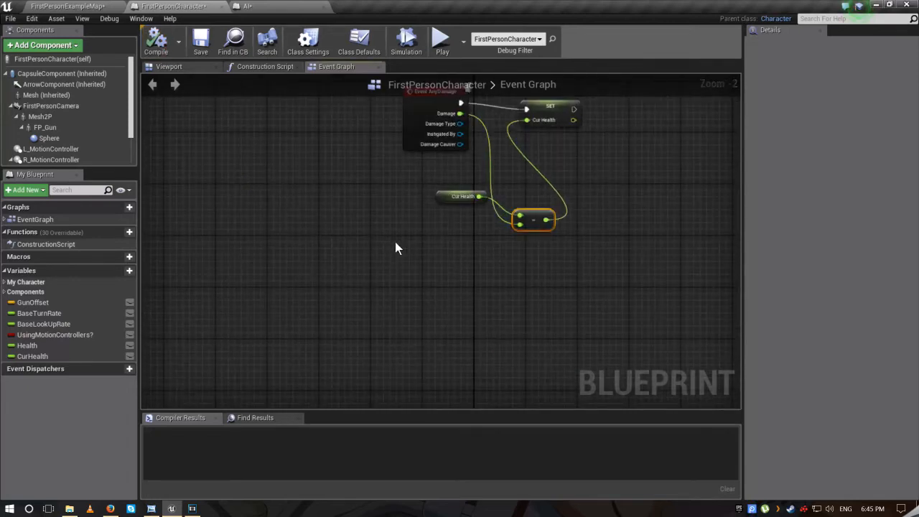
Step: Add Event Tick driving a Branch on Cur Health < 1, with True calling DestroyActor
right_click(397, 248)
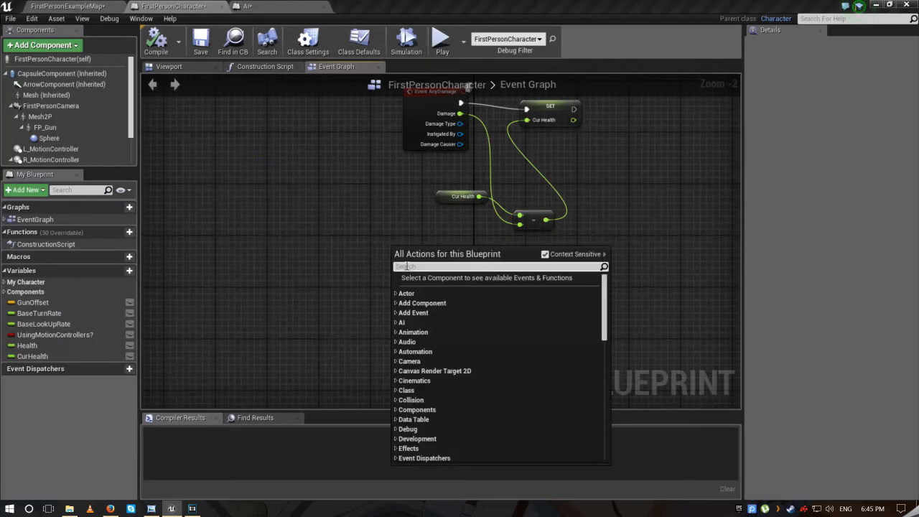
text(eve)
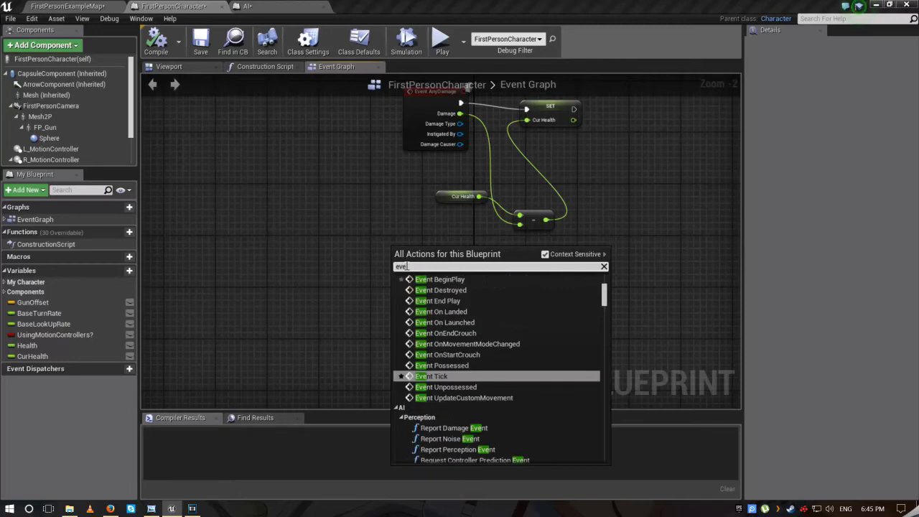
click(430, 375)
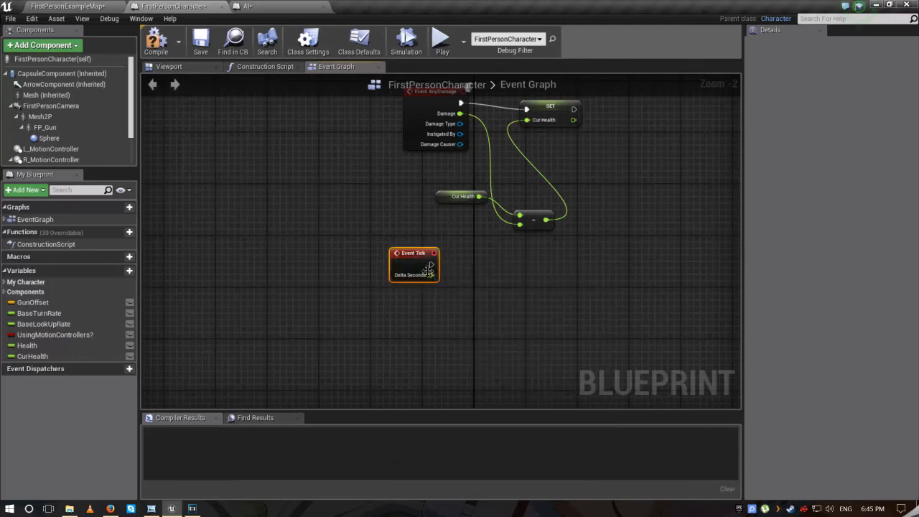
drag(431, 265, 478, 280)
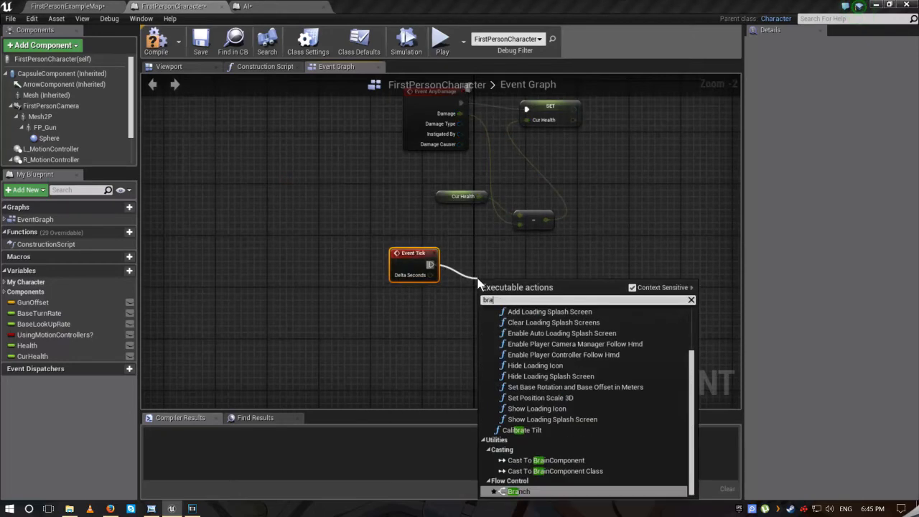
click(518, 492)
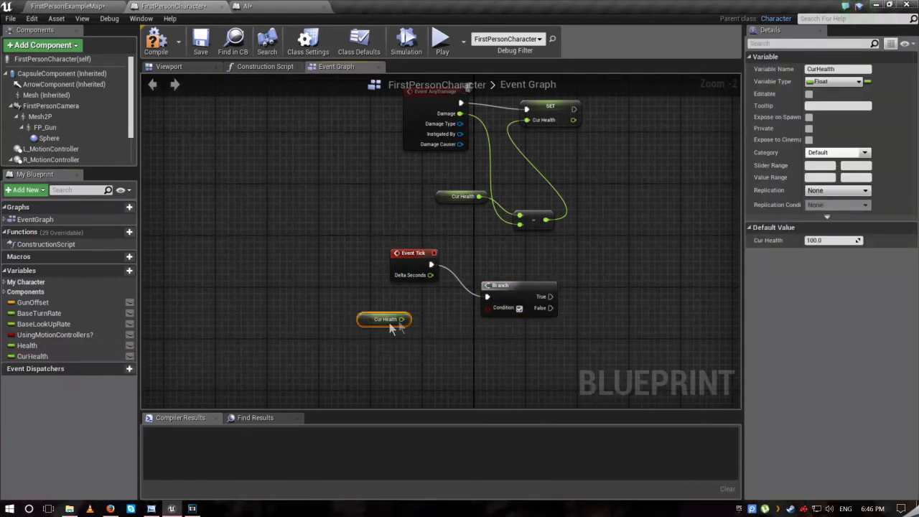
drag(408, 318, 431, 331)
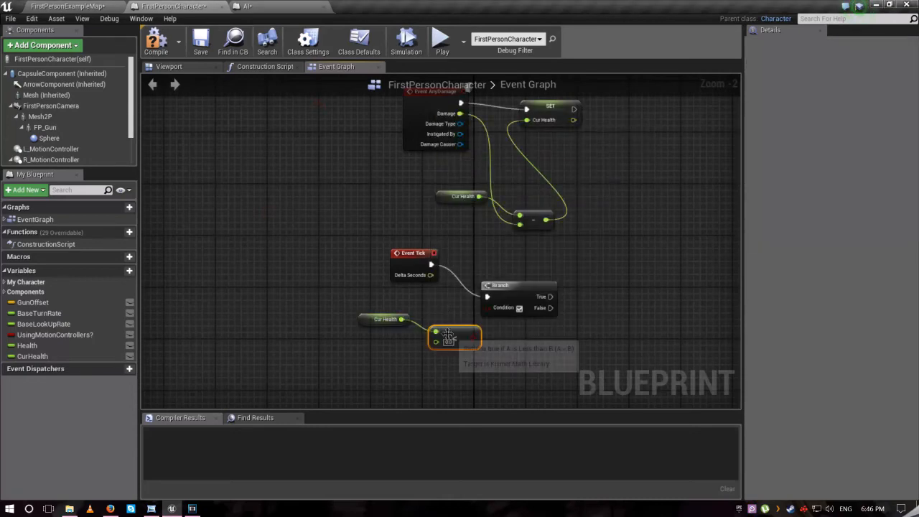
mouse_move(534, 371)
text(destroy a)
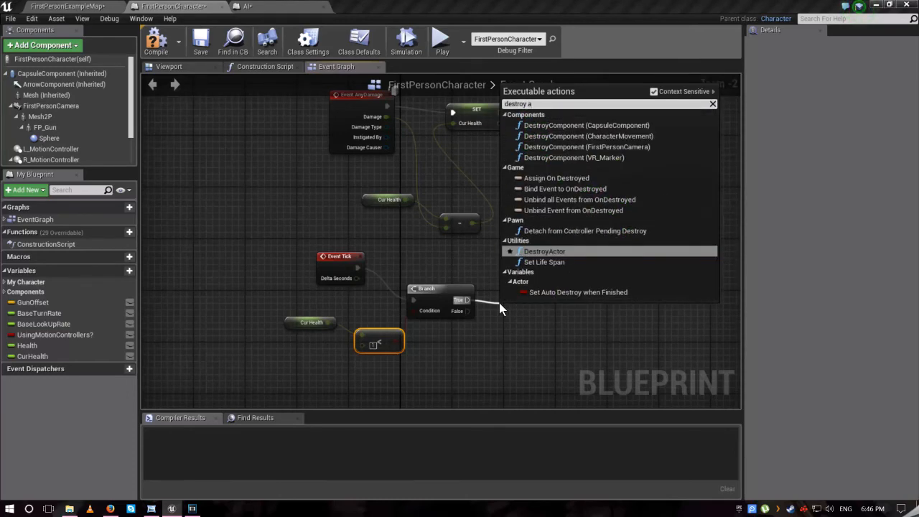
click(544, 250)
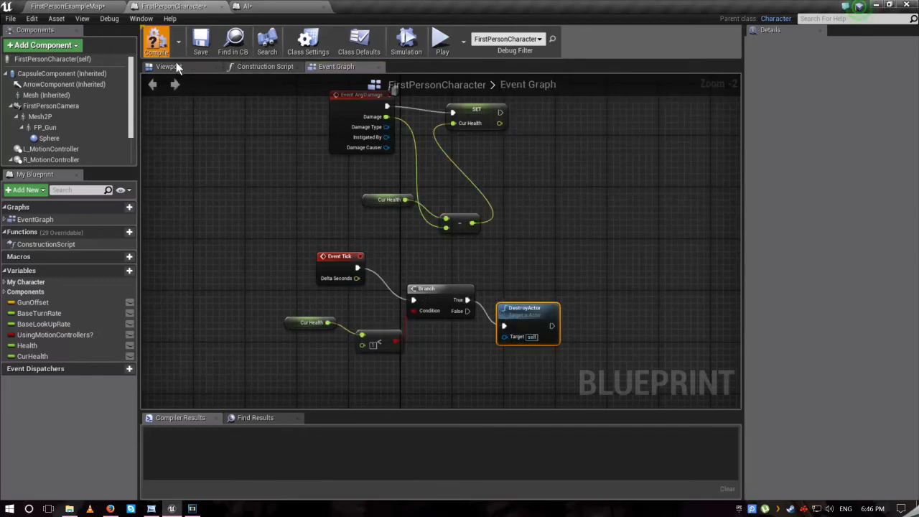
mouse_move(442, 40)
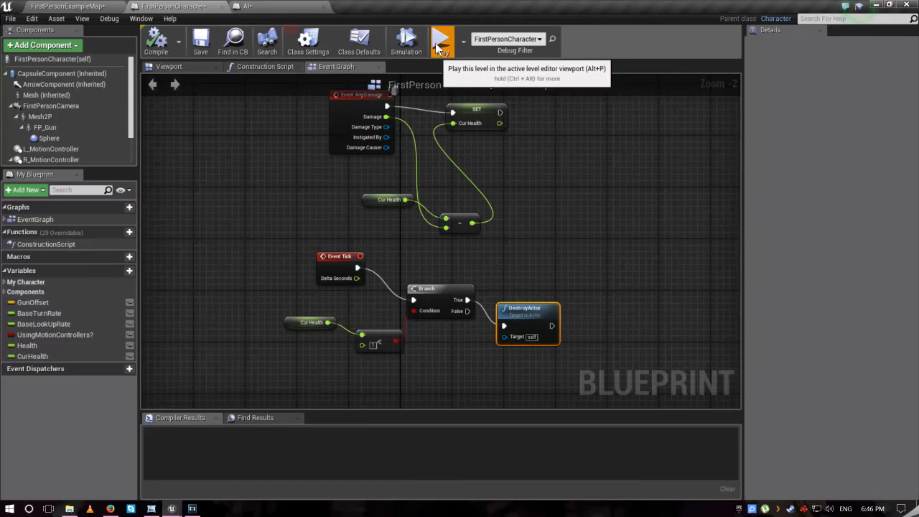
click(439, 39)
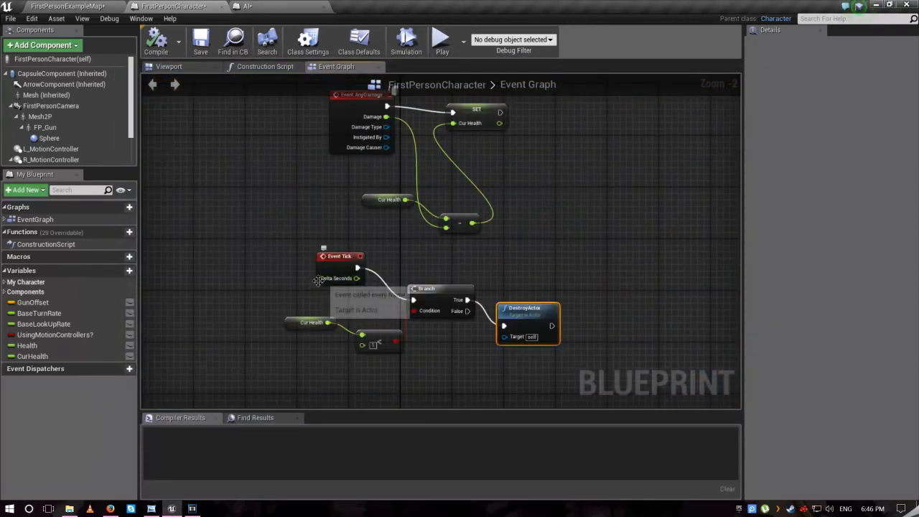
mouse_move(315, 287)
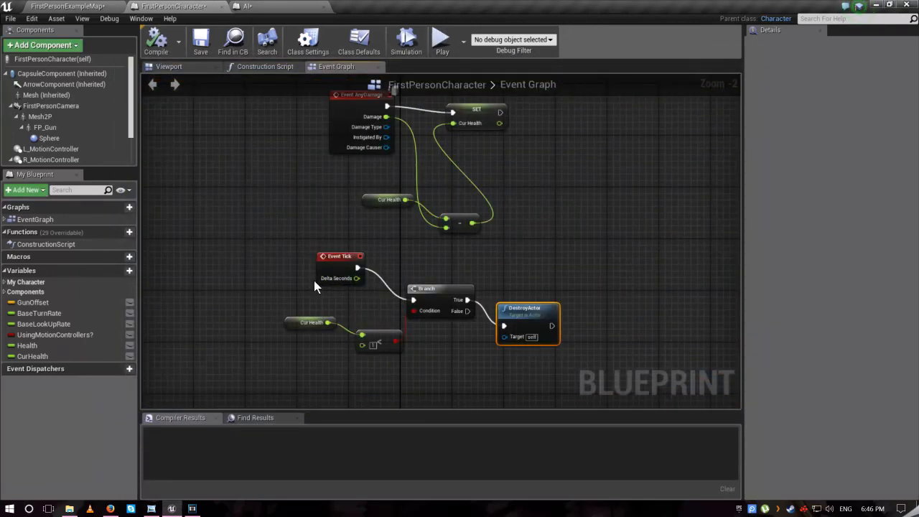